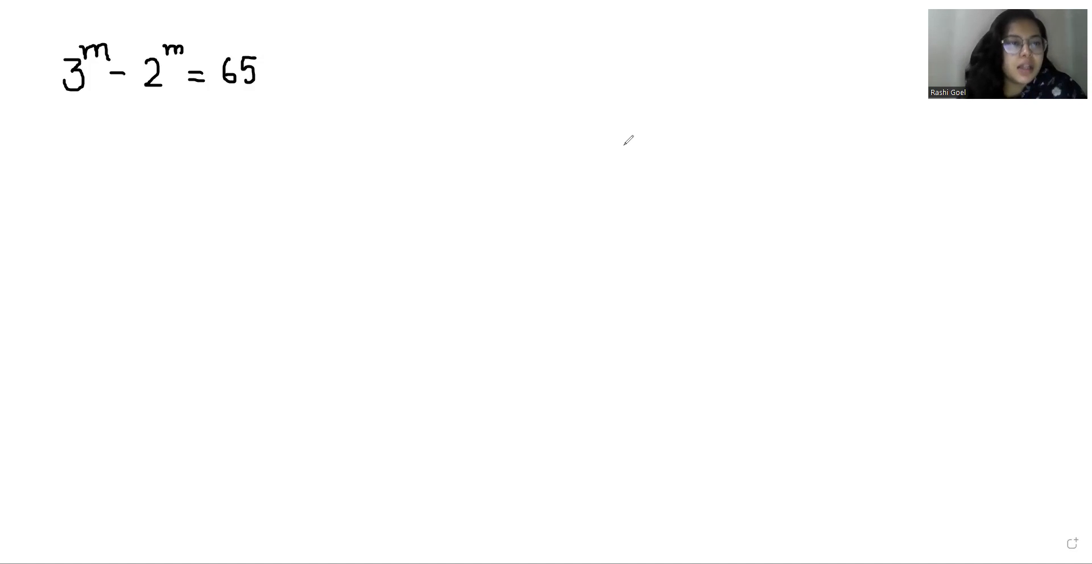
{"action": "mouse_move", "coordinate": [610, 142]}
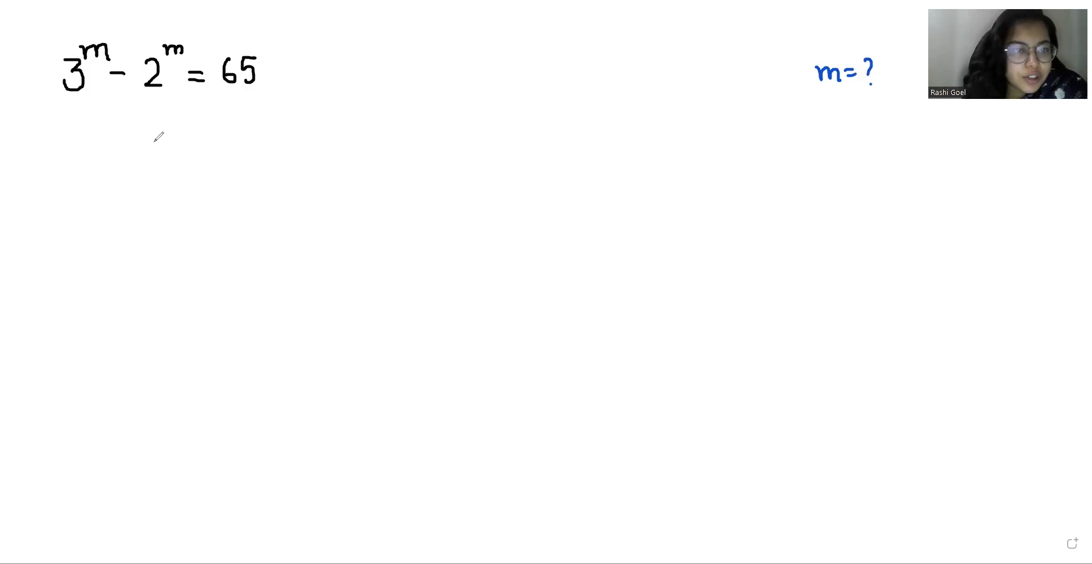
- Underline and label the LHS, then write the m = 1 trial 3 − 2 = 1
{"action": "left_click_drag", "start_coordinate": [69, 101], "coordinate": [147, 98]}
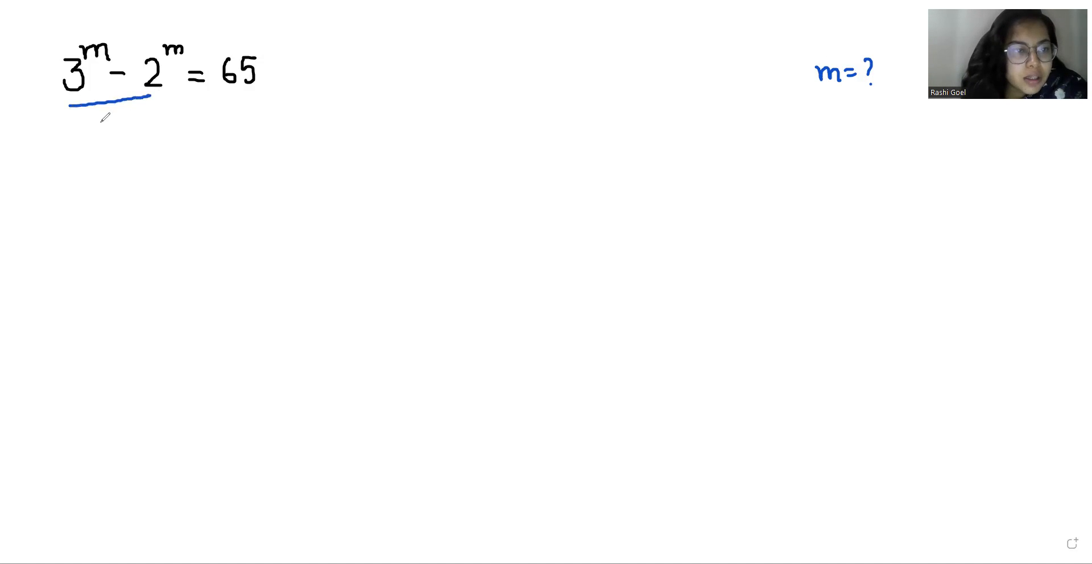
{"action": "type", "text": "LHS"}
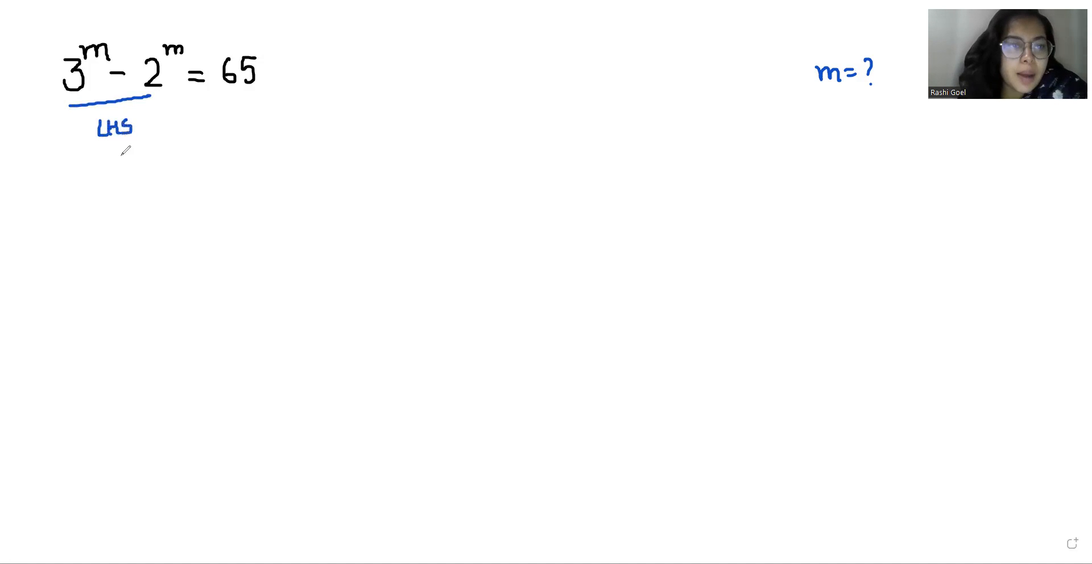
{"action": "mouse_move", "coordinate": [216, 132]}
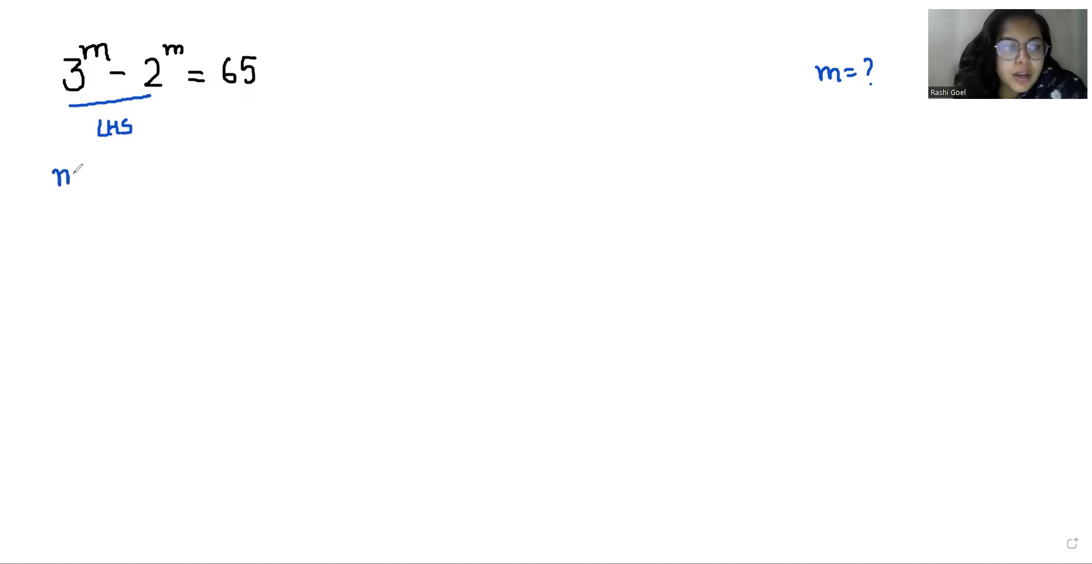
{"action": "type", "text": "=1"}
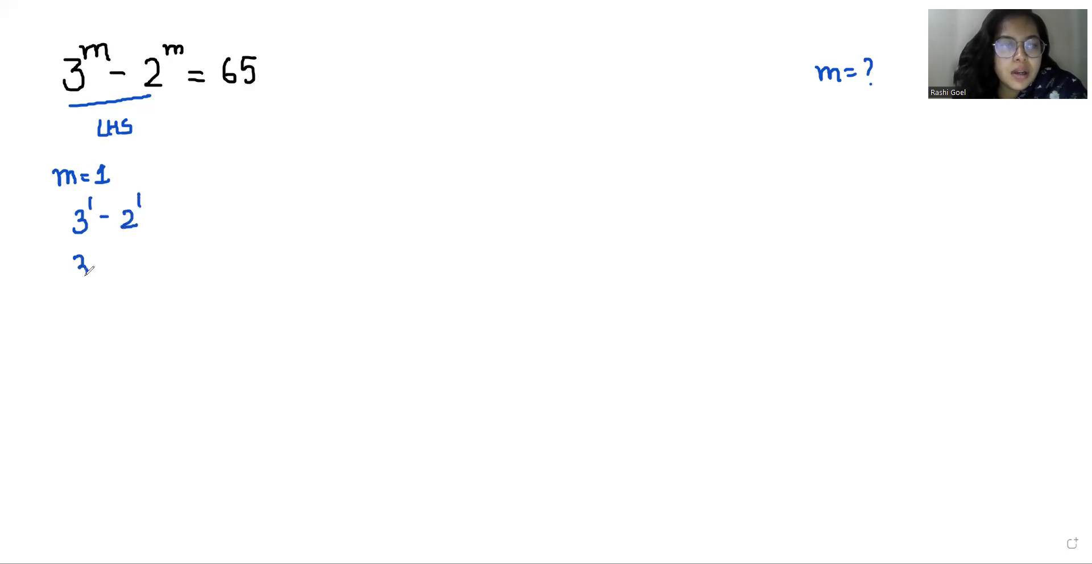
{"action": "type", "text": "3-2 = 1"}
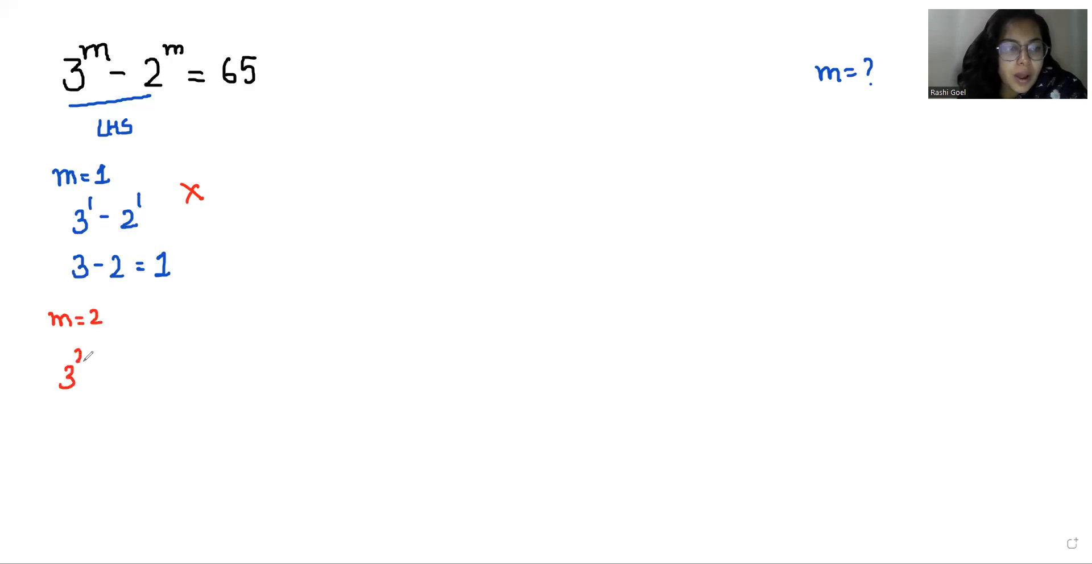
- Write the m = 2 trial 9 − 4 = 5, then the m = 3 trial 27 − 8 = 19
{"action": "left_click_drag", "start_coordinate": [83, 355], "coordinate": [125, 376]}
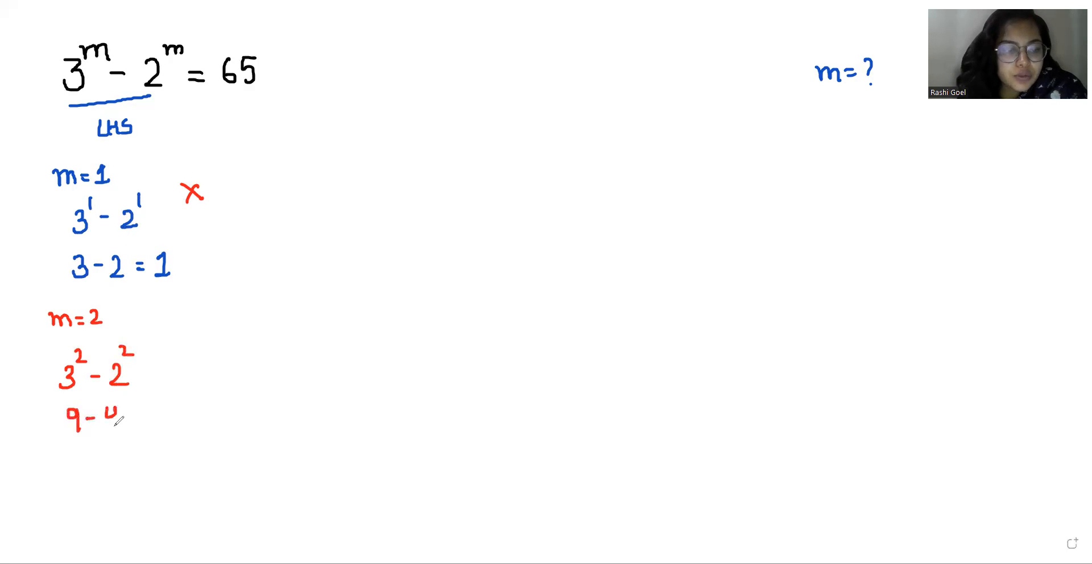
{"action": "type", "text": "4"}
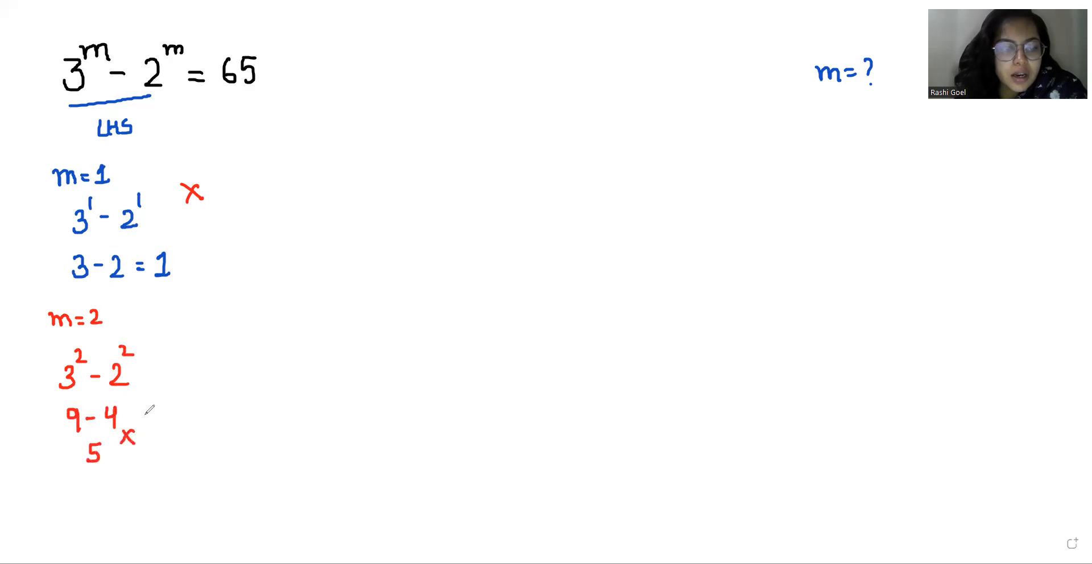
{"action": "type", "text": "m"}
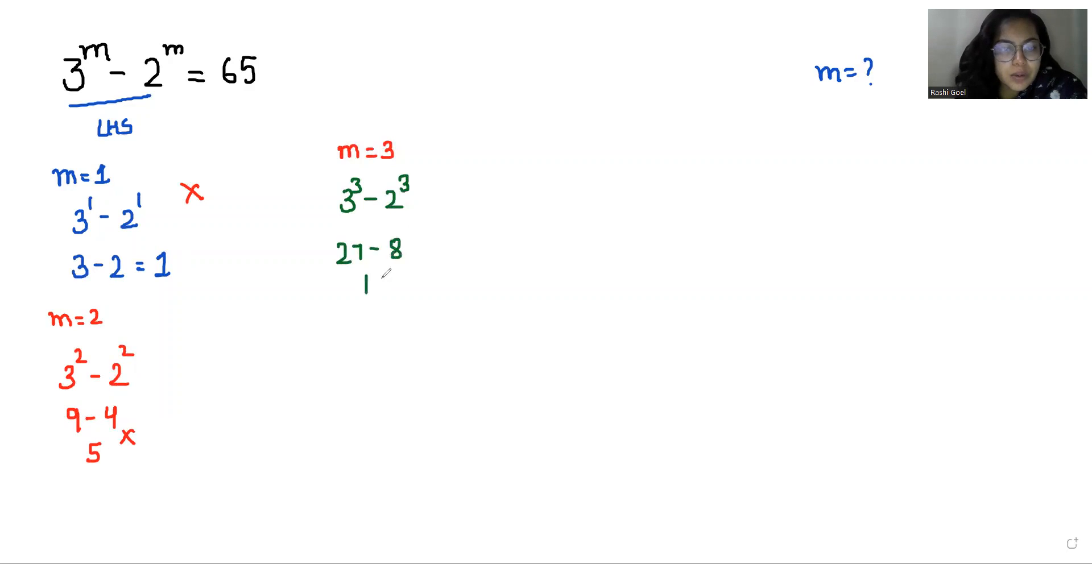
{"action": "type", "text": "19"}
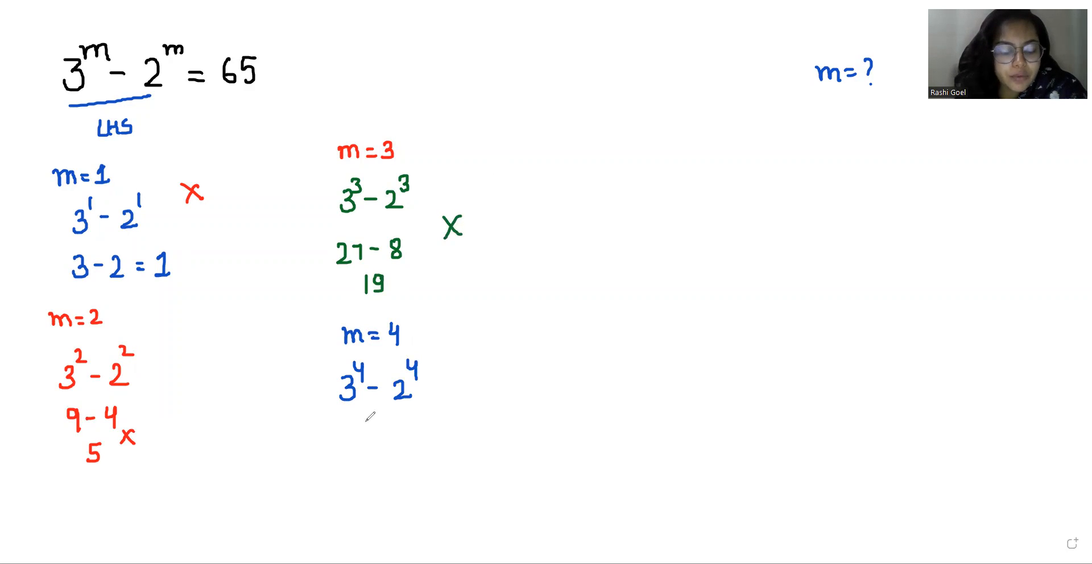
- Write the m = 4 trial 81 − 16 = 65 and tick the result
{"action": "type", "text": "8"}
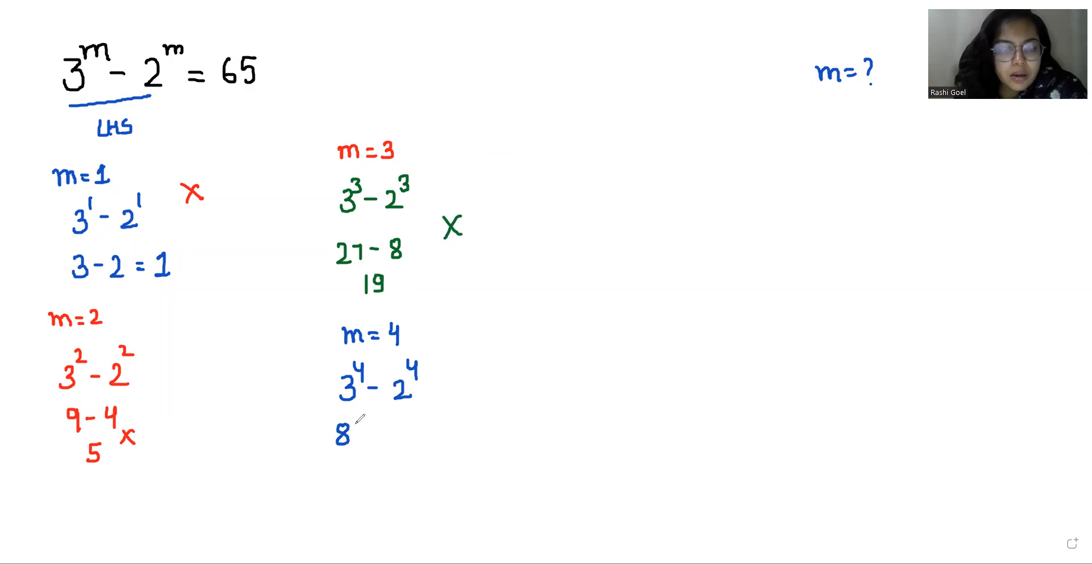
{"action": "type", "text": "81 - 1"}
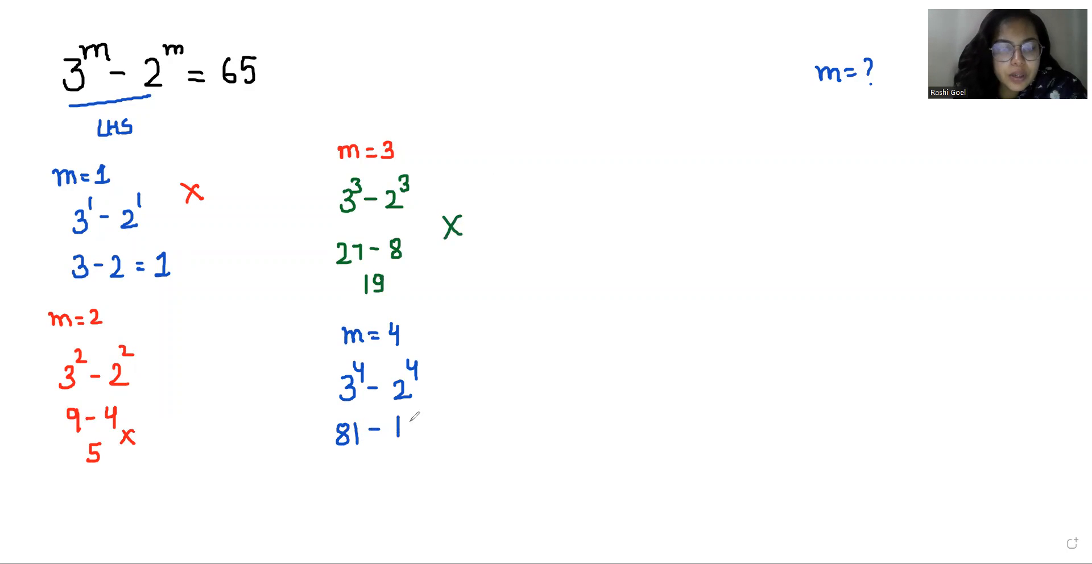
{"action": "type", "text": "16"}
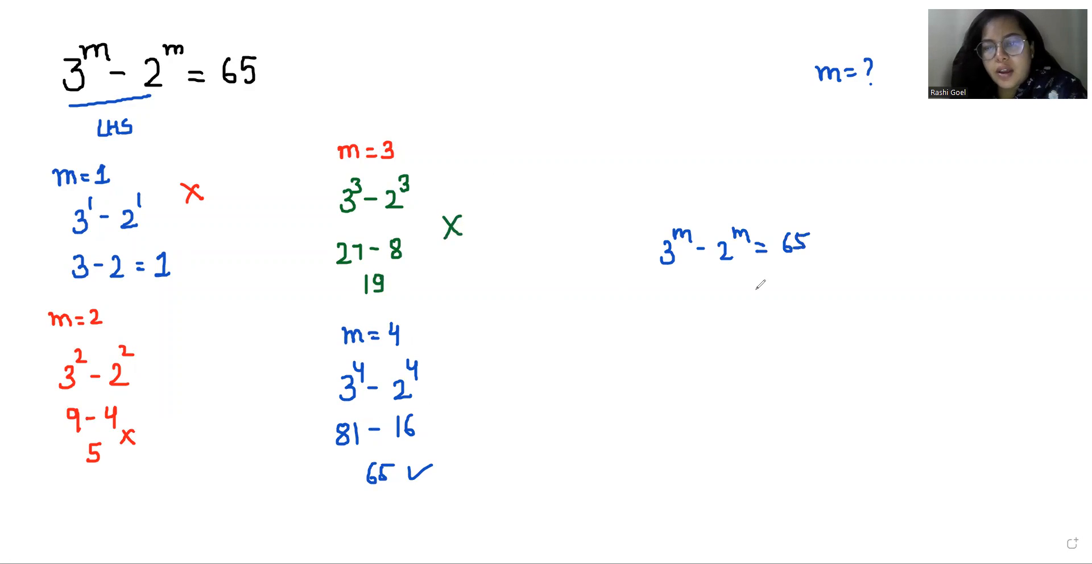
- Write the final answer m = 4 beneath the rewritten equation 3^m − 2^m = 65
{"action": "type", "text": "m = 4"}
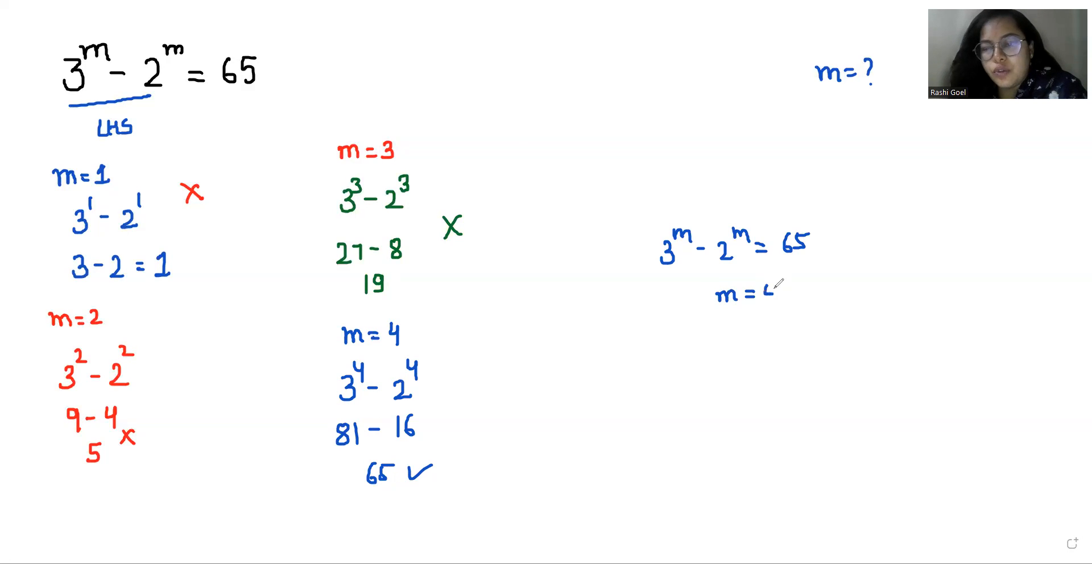